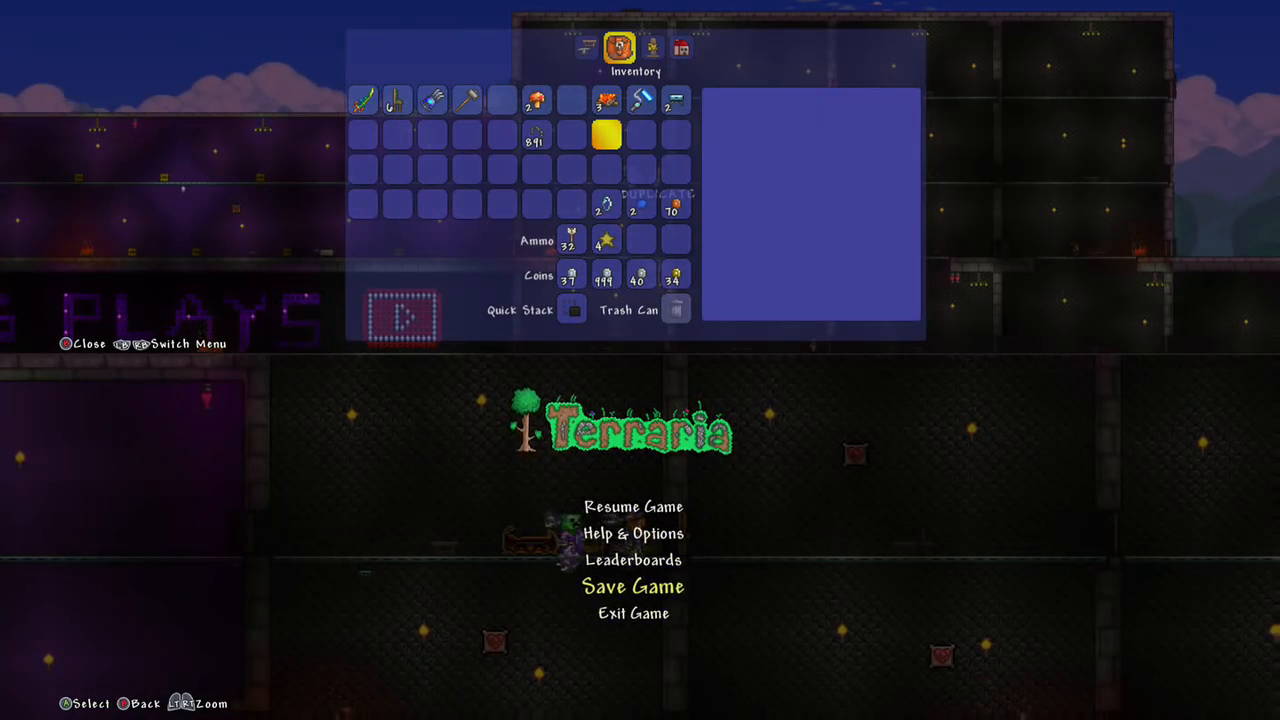
# Exit the lower player's game without saving so the 999 Rainbow Brick stack is kept
pyautogui.click(632, 506)
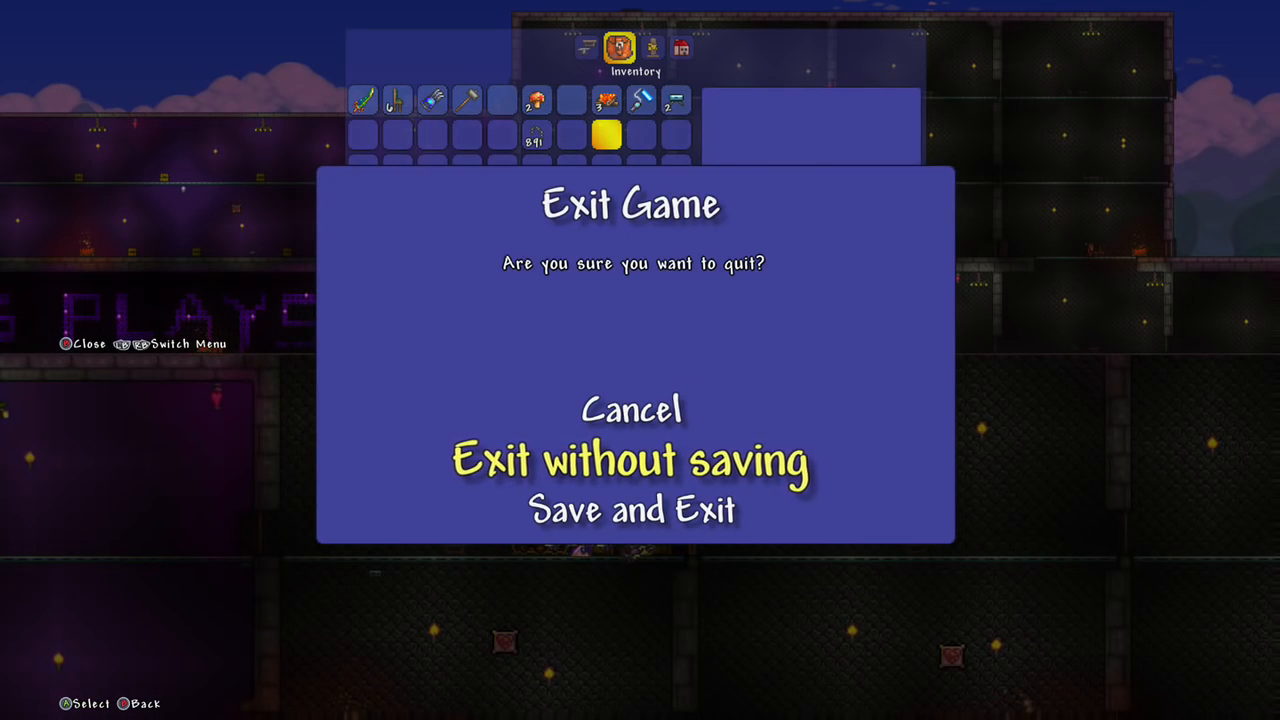
pyautogui.click(632, 410)
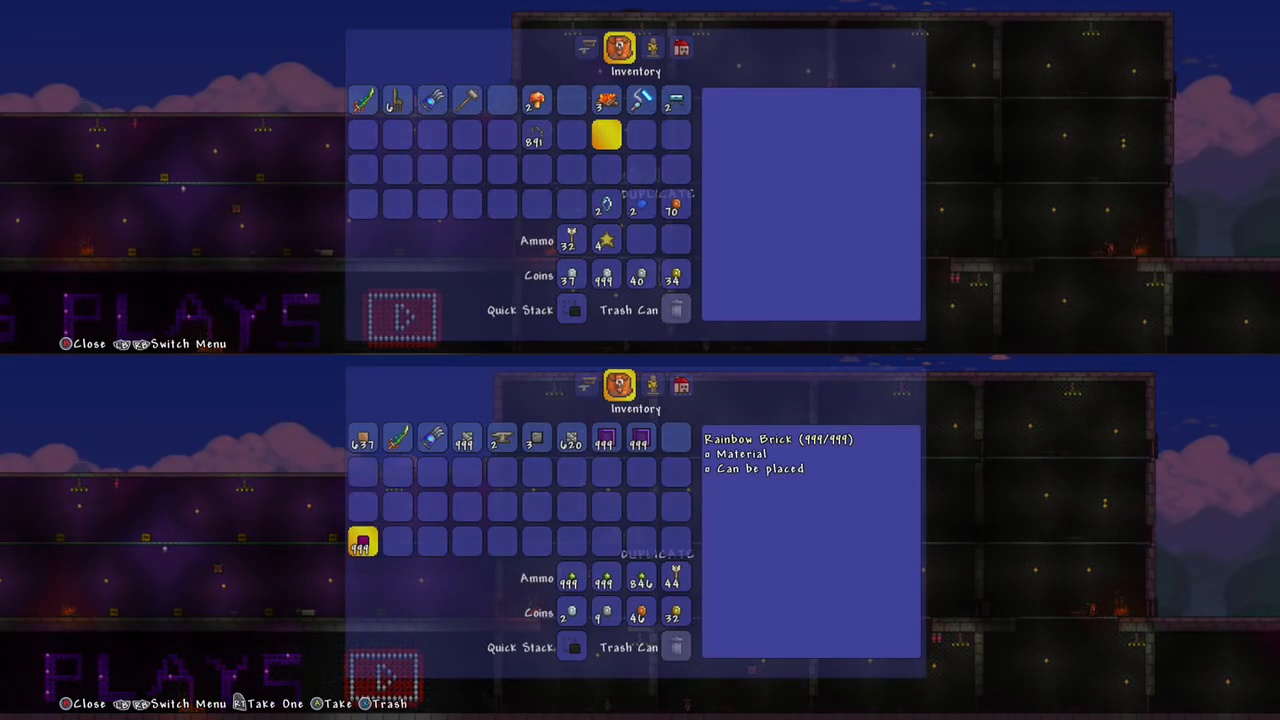
# Deposit the 999-item stacks from the inventory into the DUPLICATE 2 chest
pyautogui.click(634, 384)
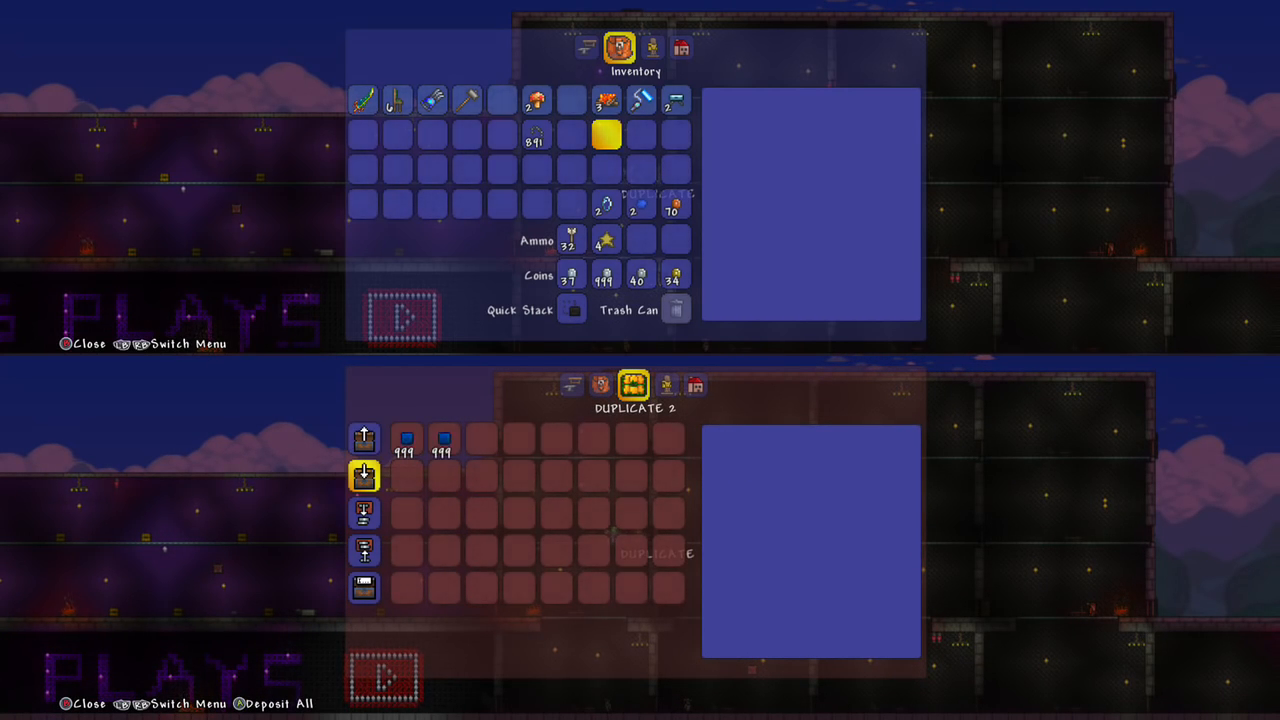
pyautogui.click(364, 438)
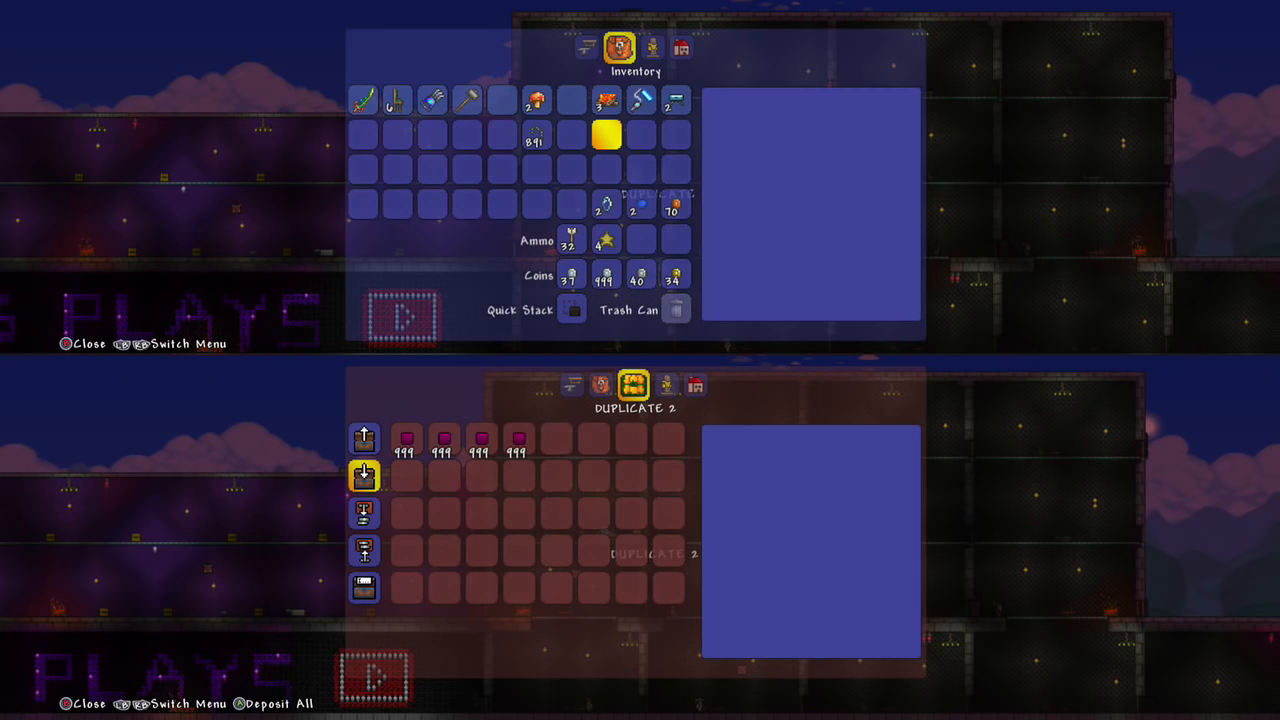
# Close the chest and bring up the lower player's pause menu
pyautogui.click(648, 384)
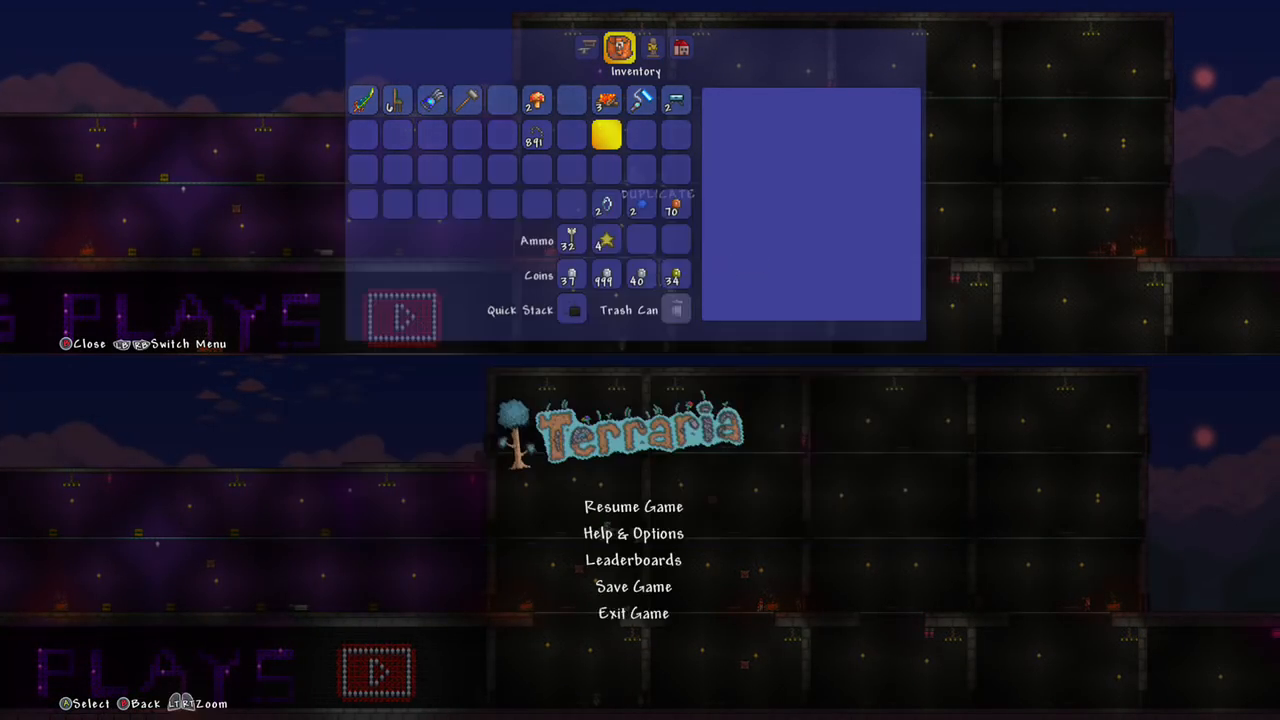
# Exit without saving, rejoin the world and check the inventory still holds full 999 stacks
pyautogui.click(632, 506)
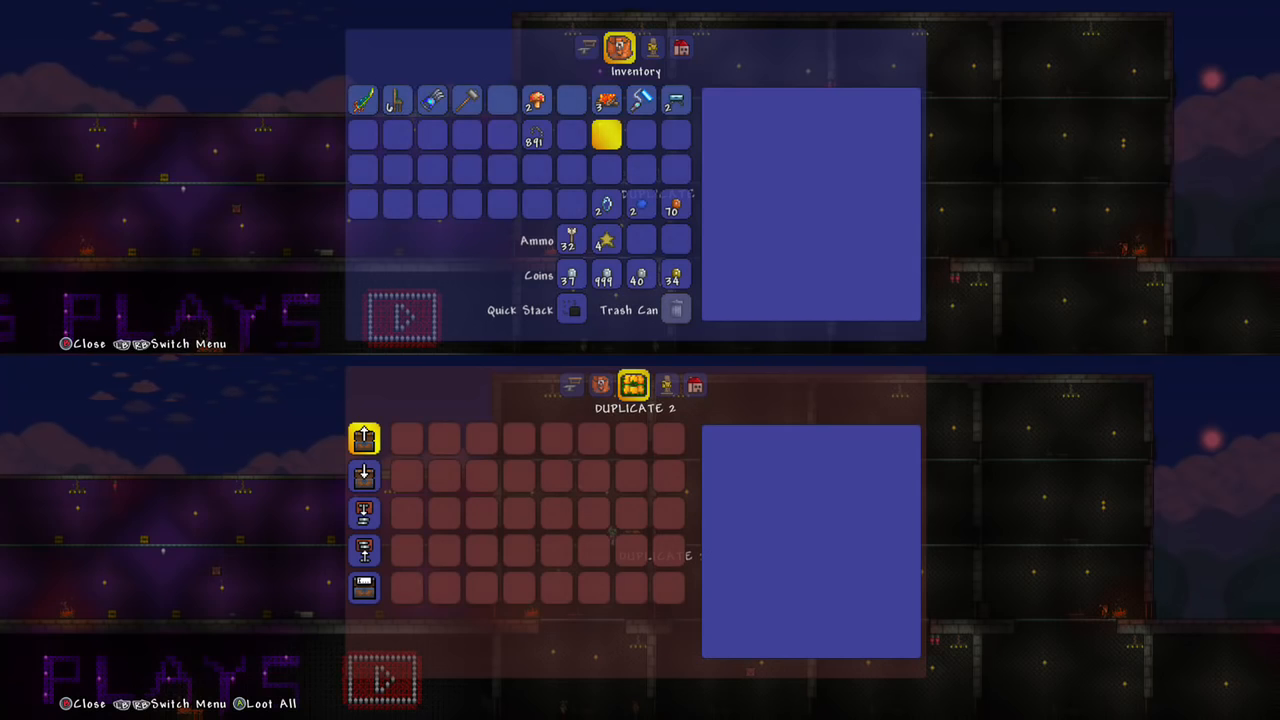
pyautogui.click(364, 438)
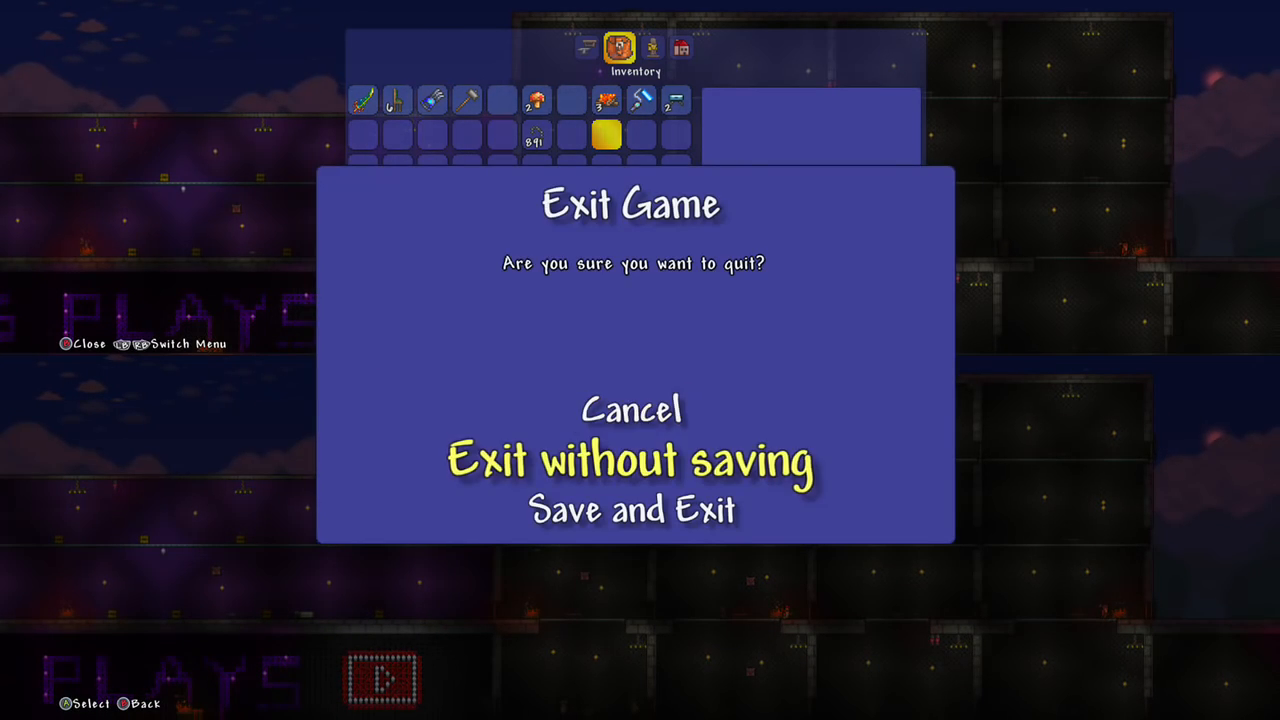
pyautogui.click(634, 410)
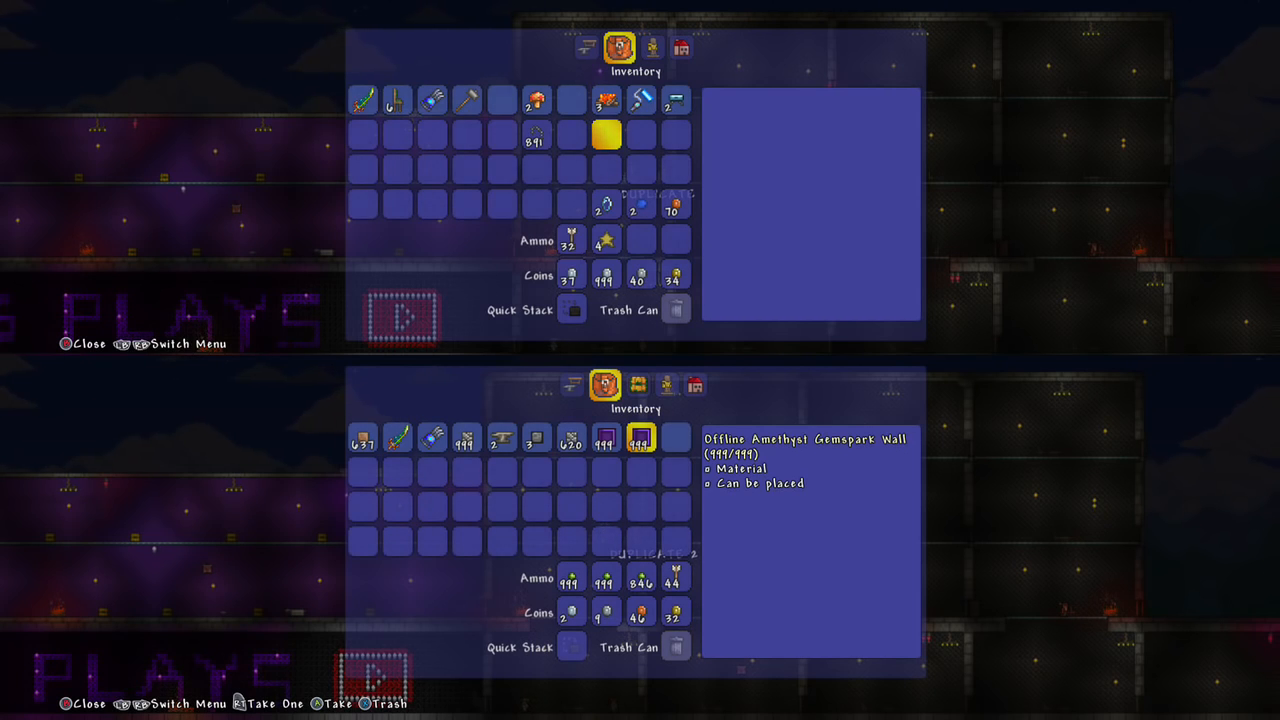
pyautogui.click(570, 436)
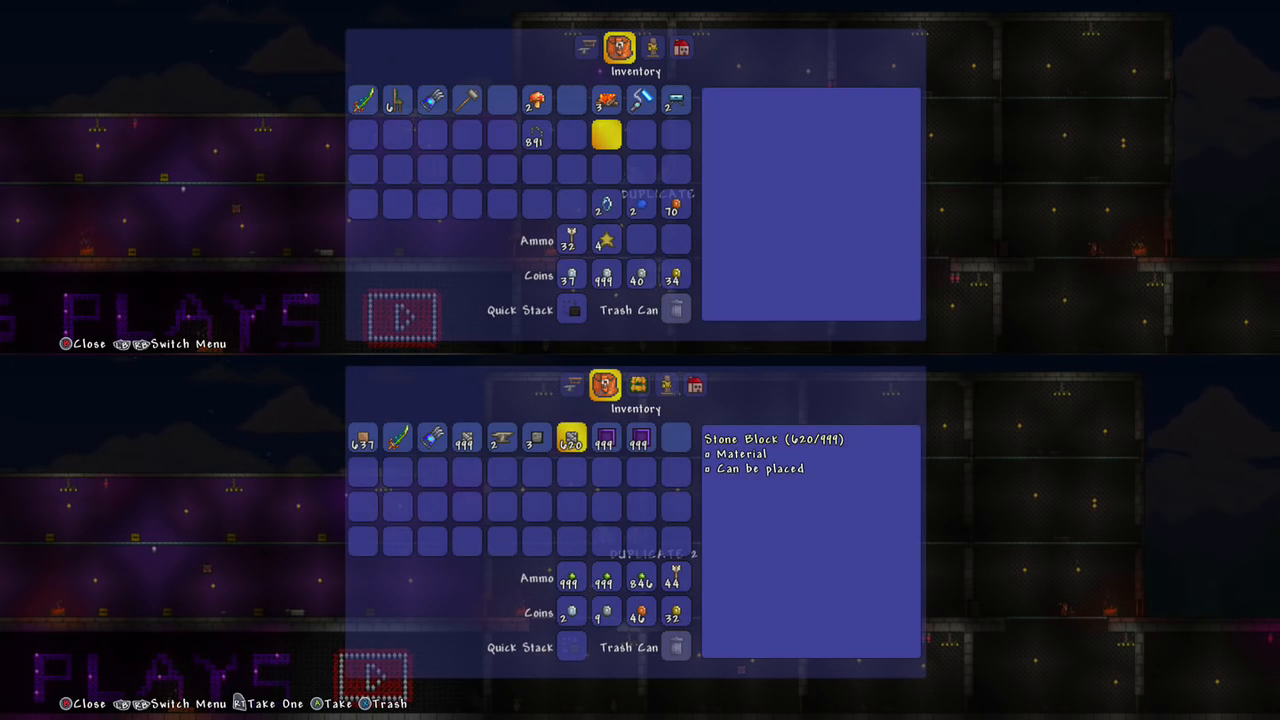